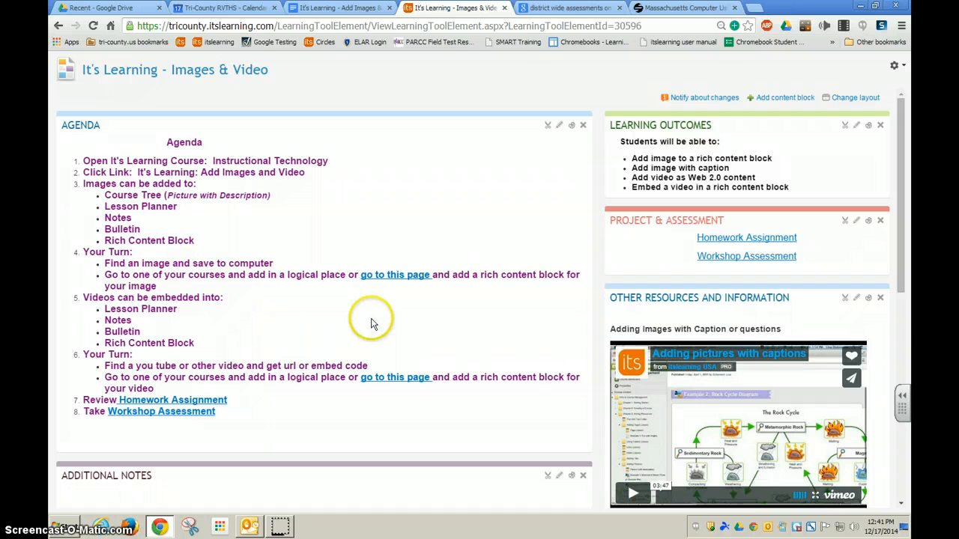
pyautogui.moveTo(448, 264)
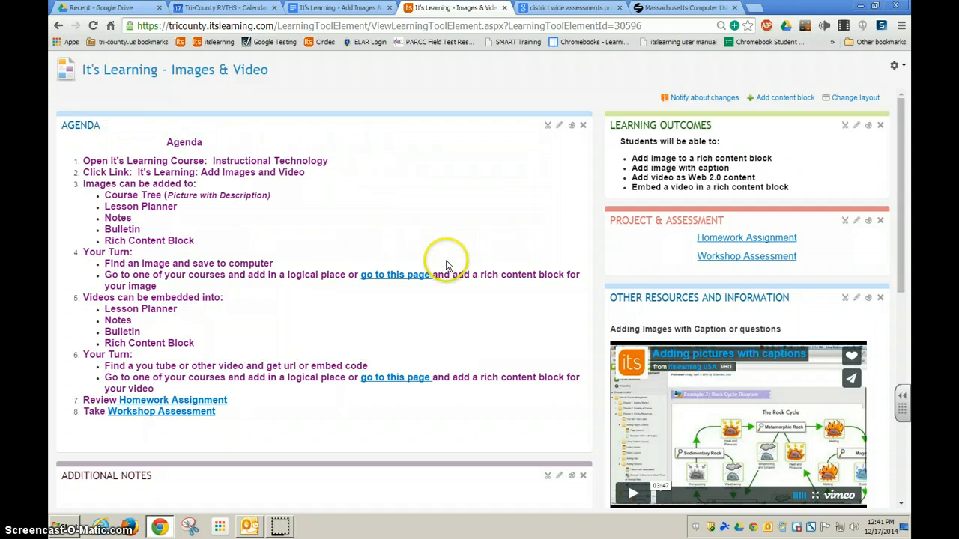
pyautogui.moveTo(559, 128)
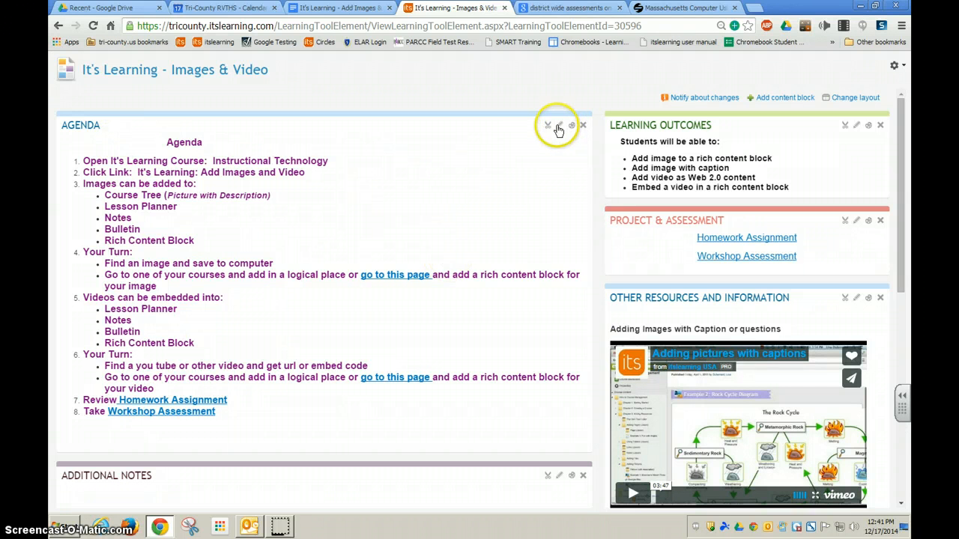
# Edit the AGENDA block and bring up the image upload dialog.
pyautogui.click(559, 124)
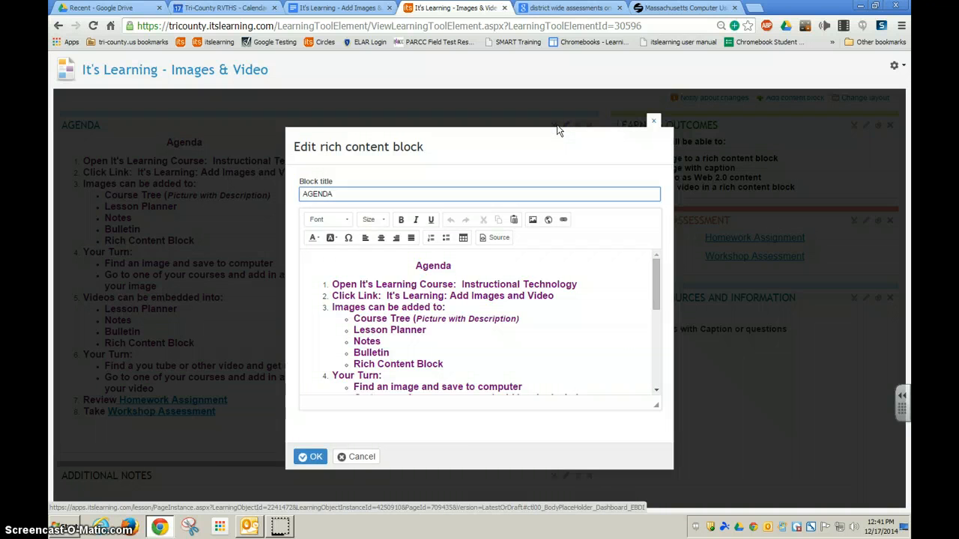
pyautogui.moveTo(600, 310)
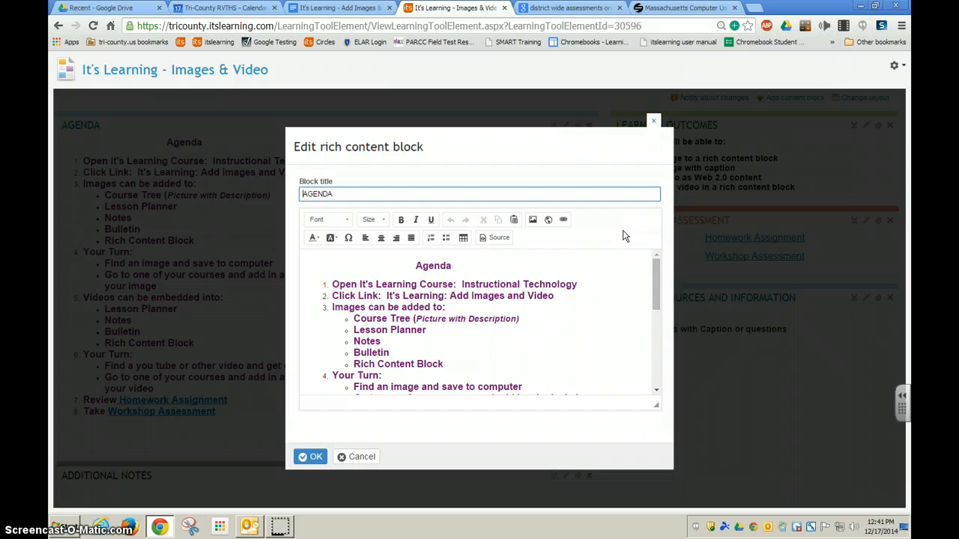
pyautogui.moveTo(532, 220)
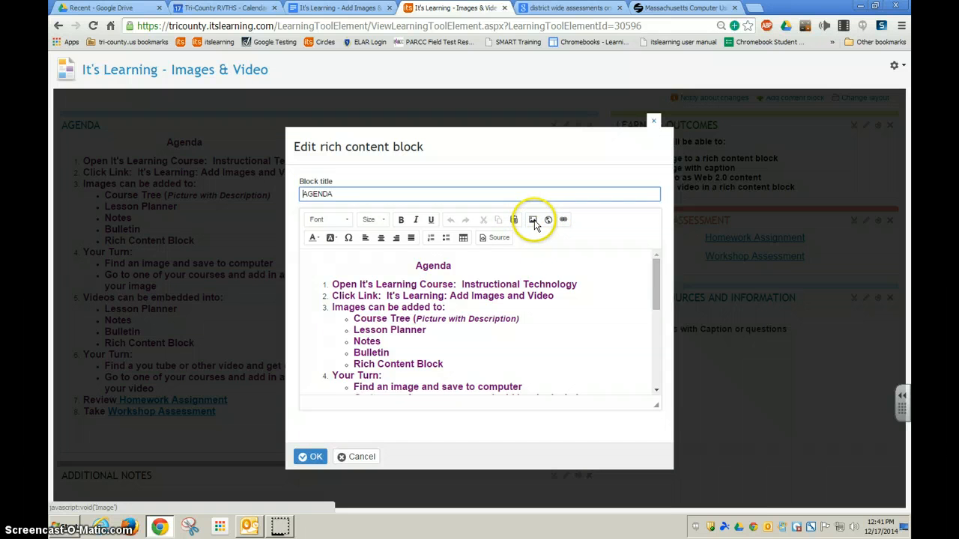
pyautogui.click(531, 220)
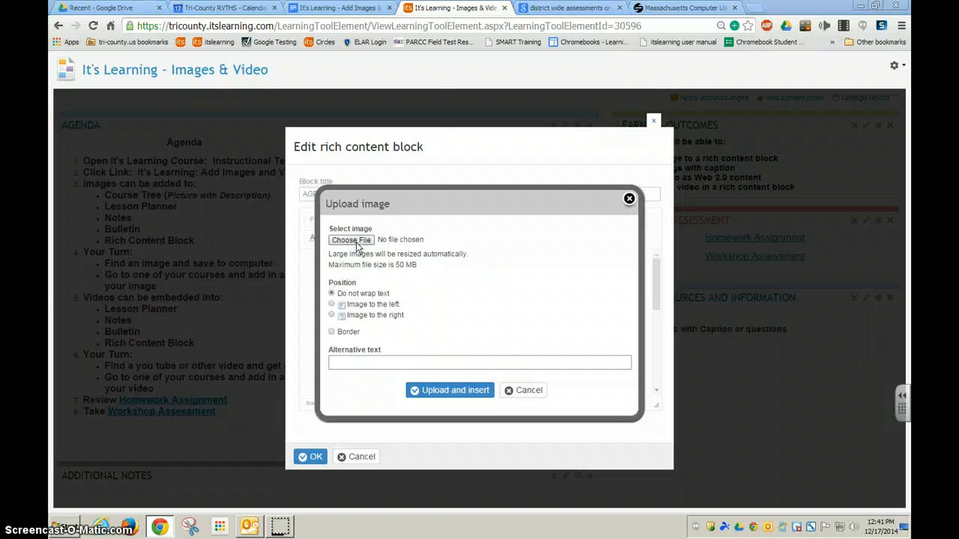
# Choose computer.jpg from the Pictures library as the image to upload.
pyautogui.click(351, 240)
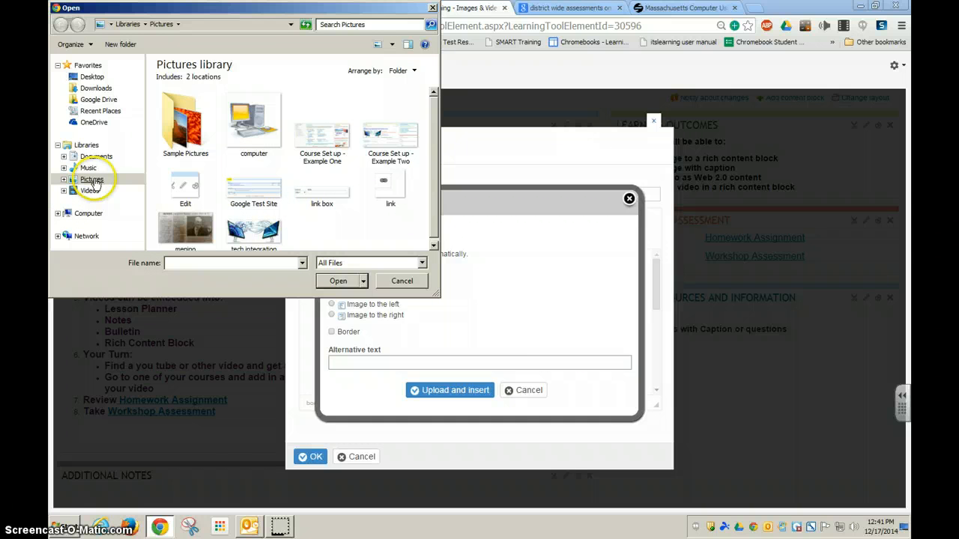
pyautogui.click(254, 120)
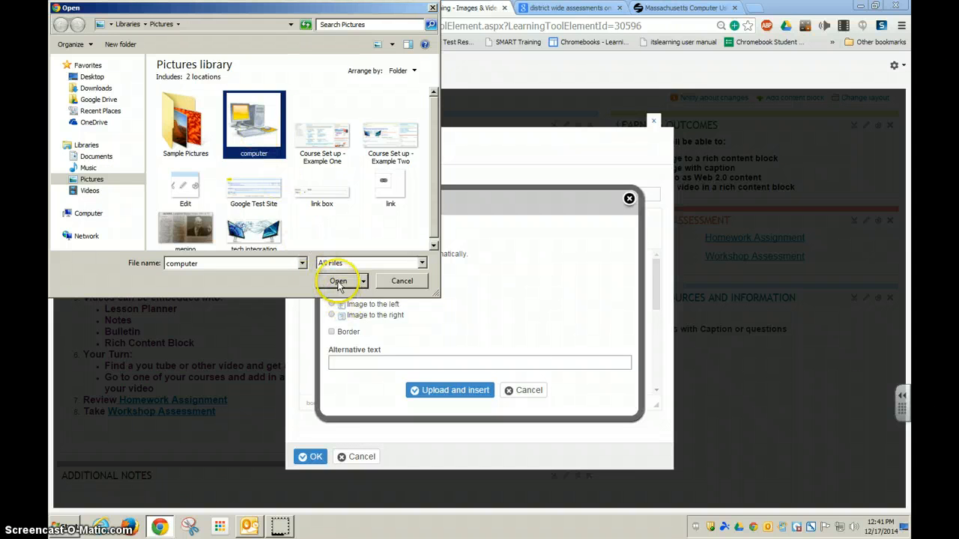
pyautogui.click(338, 281)
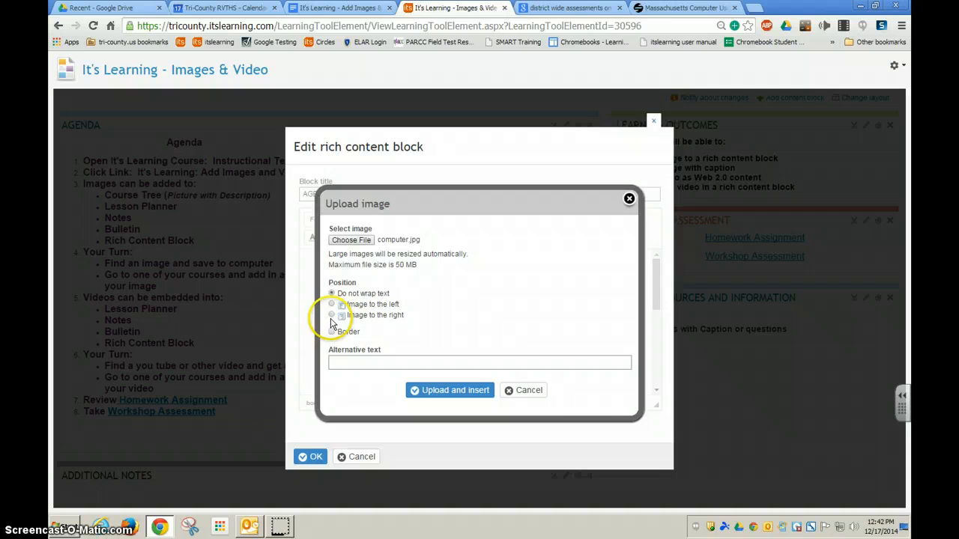
# Insert the computer image with the 'Image to the right' position.
pyautogui.click(332, 315)
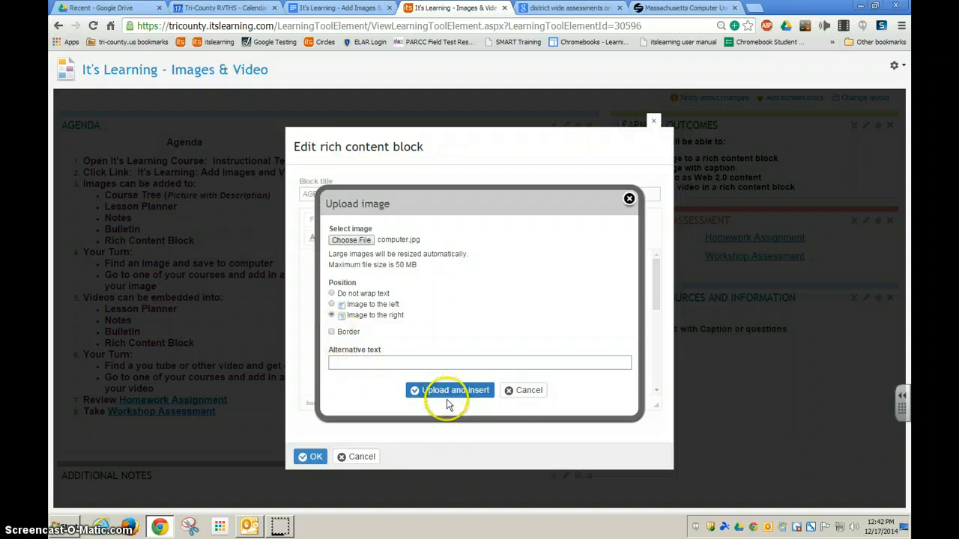
pyautogui.click(449, 391)
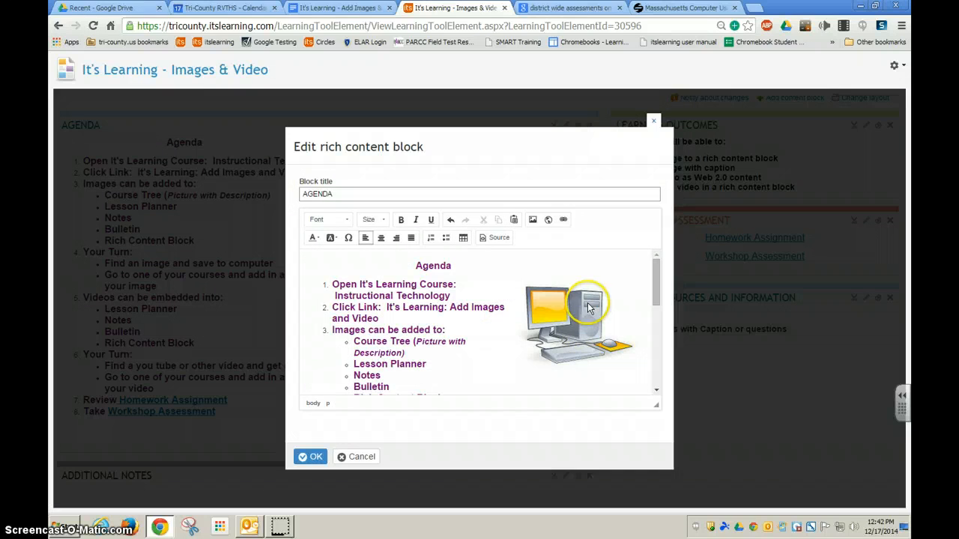
pyautogui.moveTo(657, 298)
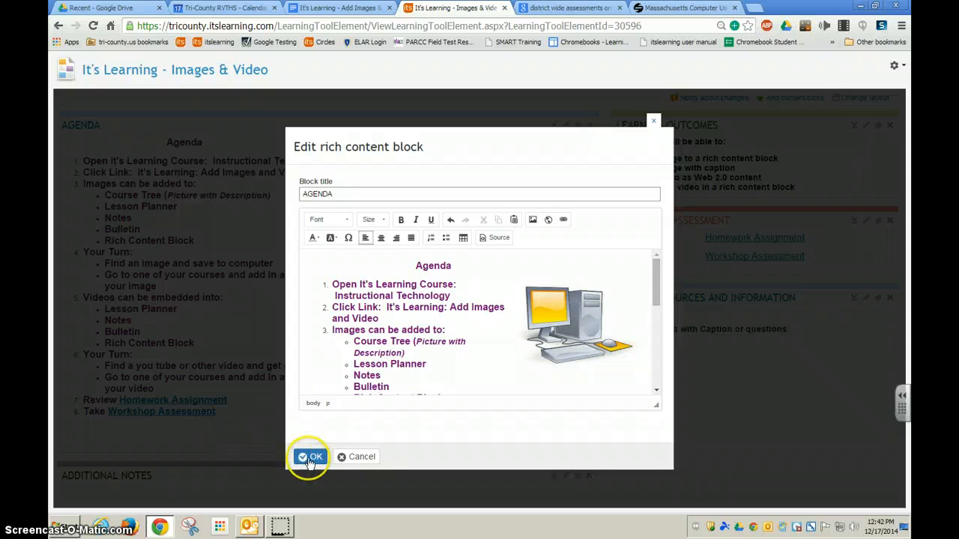
# Save the edited AGENDA rich content block.
pyautogui.click(309, 457)
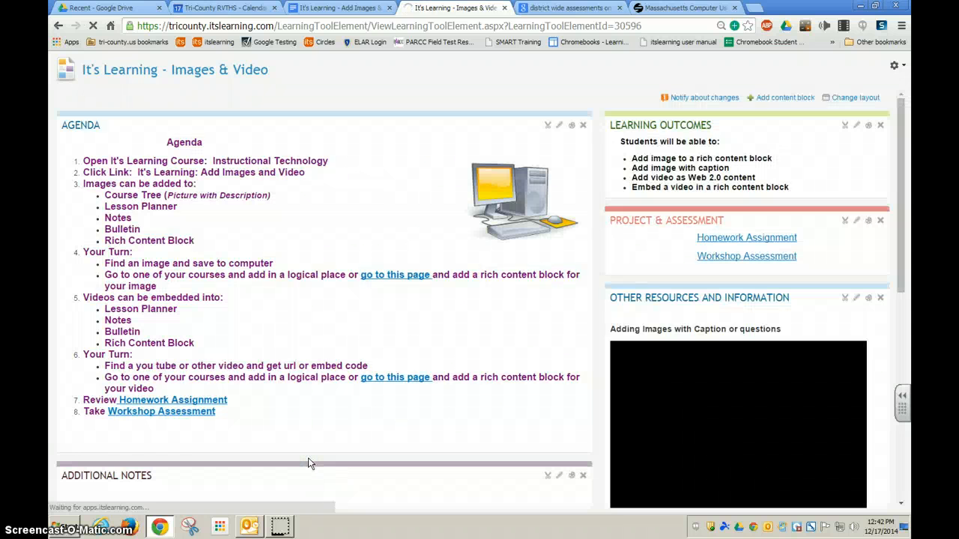